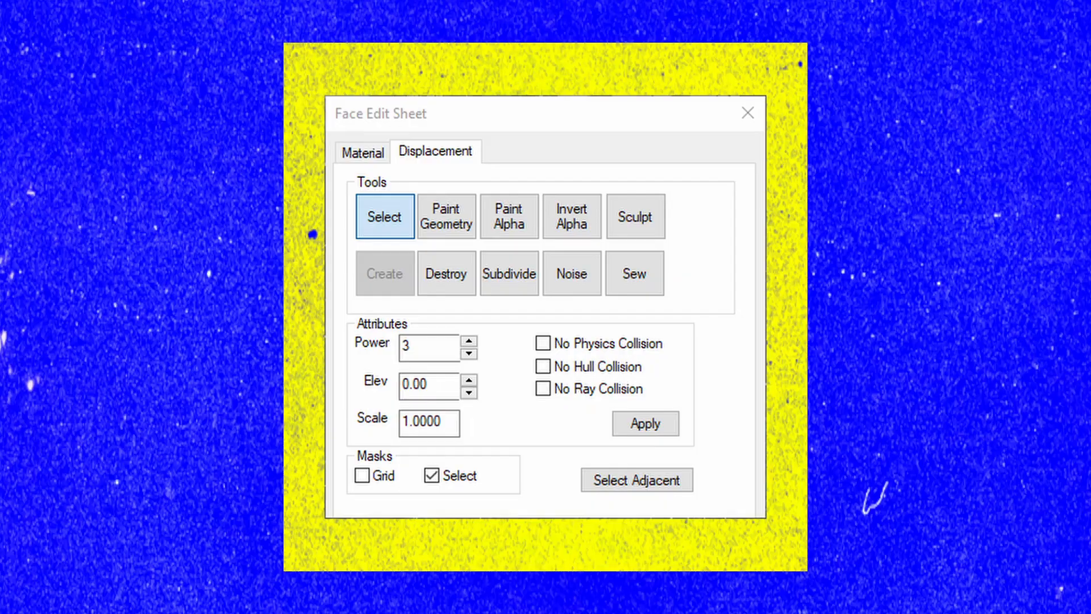
Step: Show the Select, Paint Geometry, Sculpt and Subdivide tools in the Displacement tab
click(748, 112)
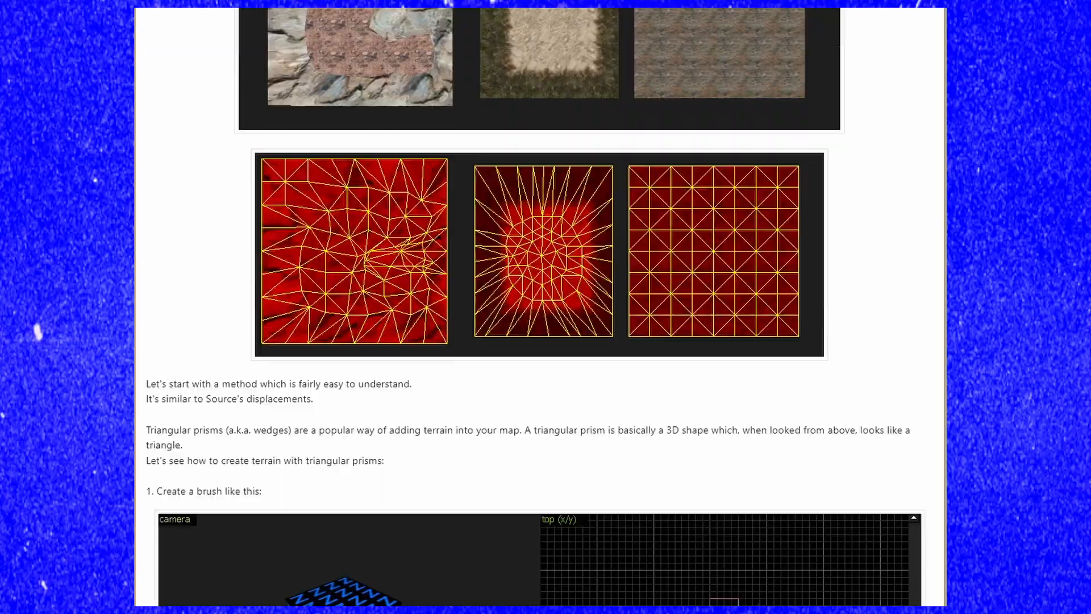
scroll(down, 3)
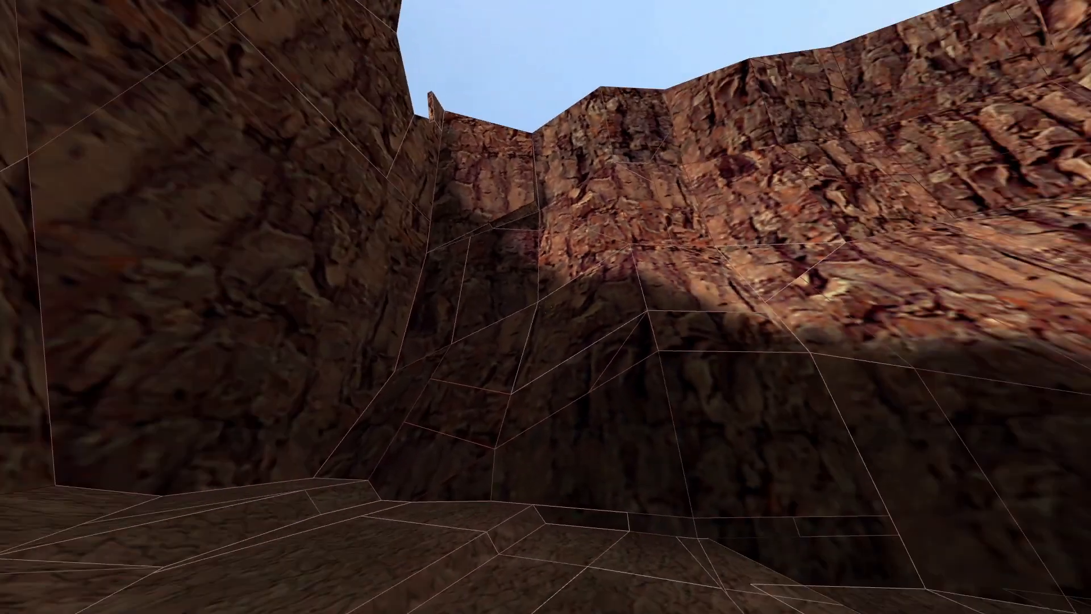
mouse_move(546, 307)
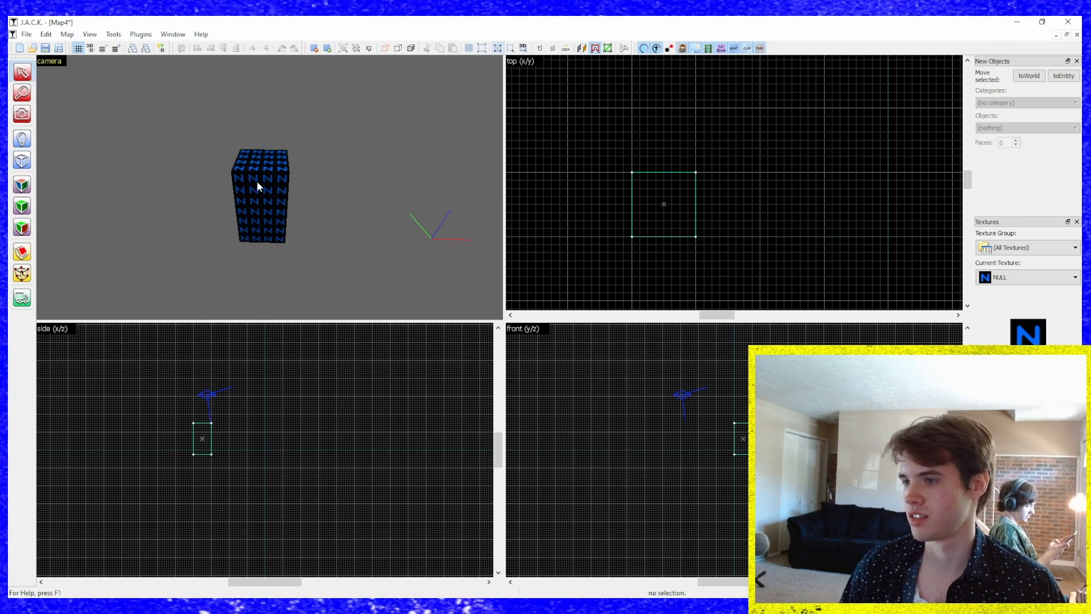
Step: Clip the OUT_GRND2-topped slab diagonally and select both resulting wedges
click(21, 251)
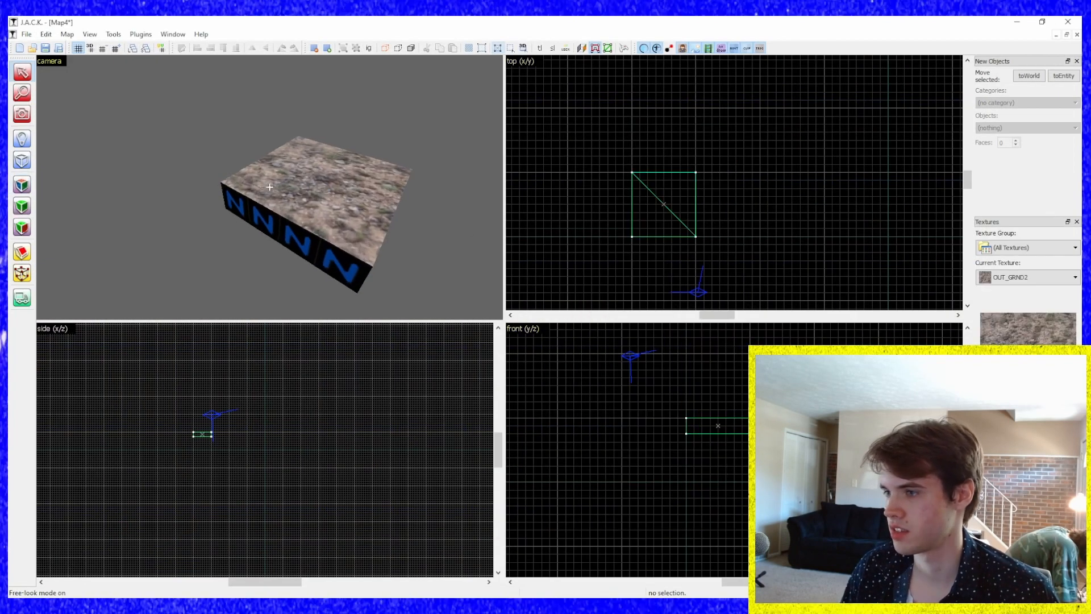
click(539, 48)
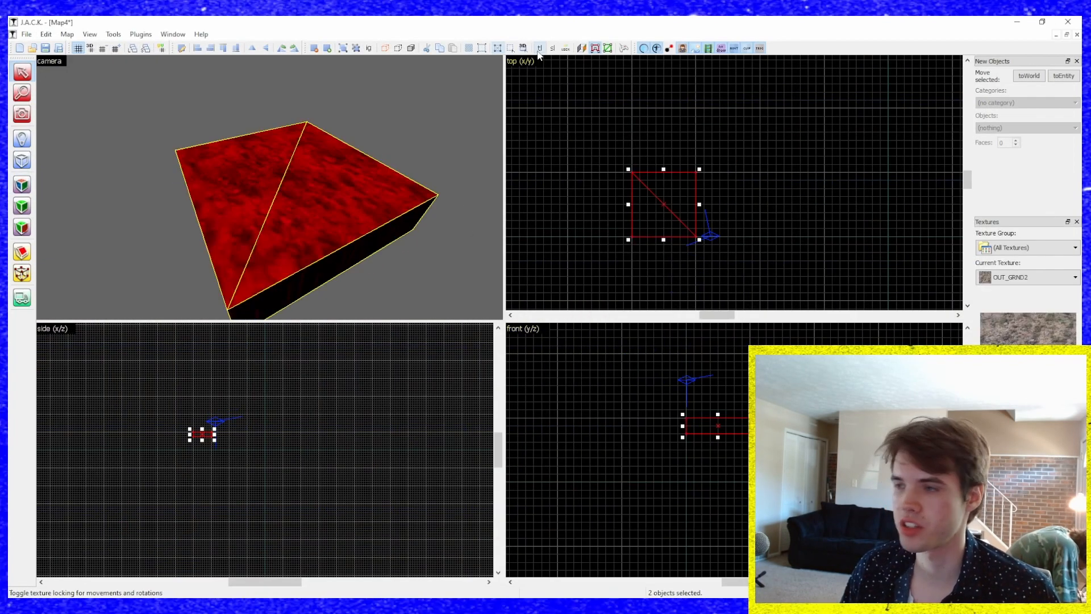
mouse_move(540, 47)
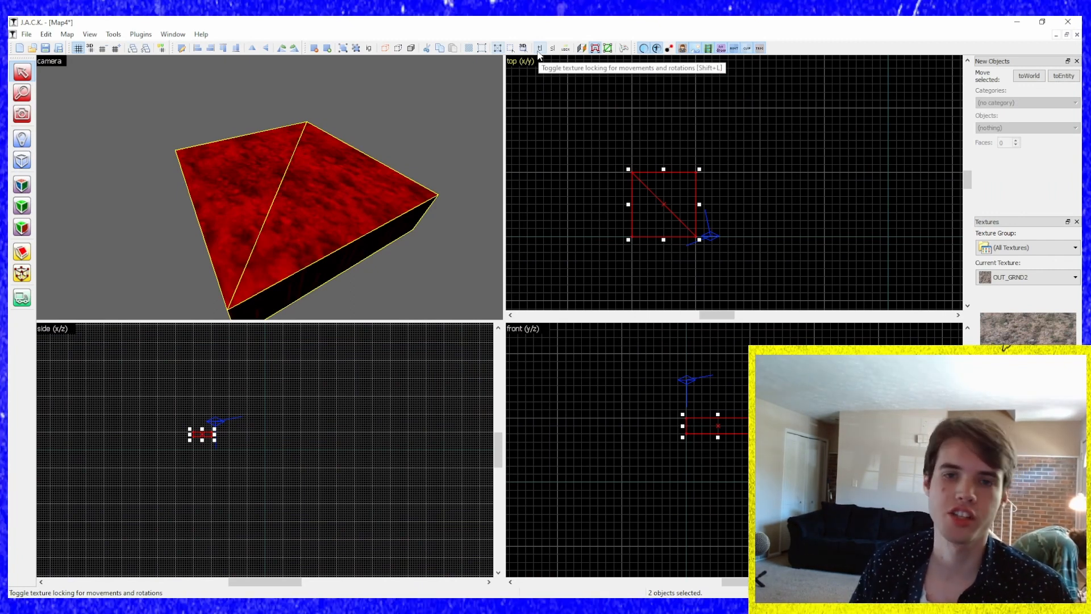
mouse_move(230, 262)
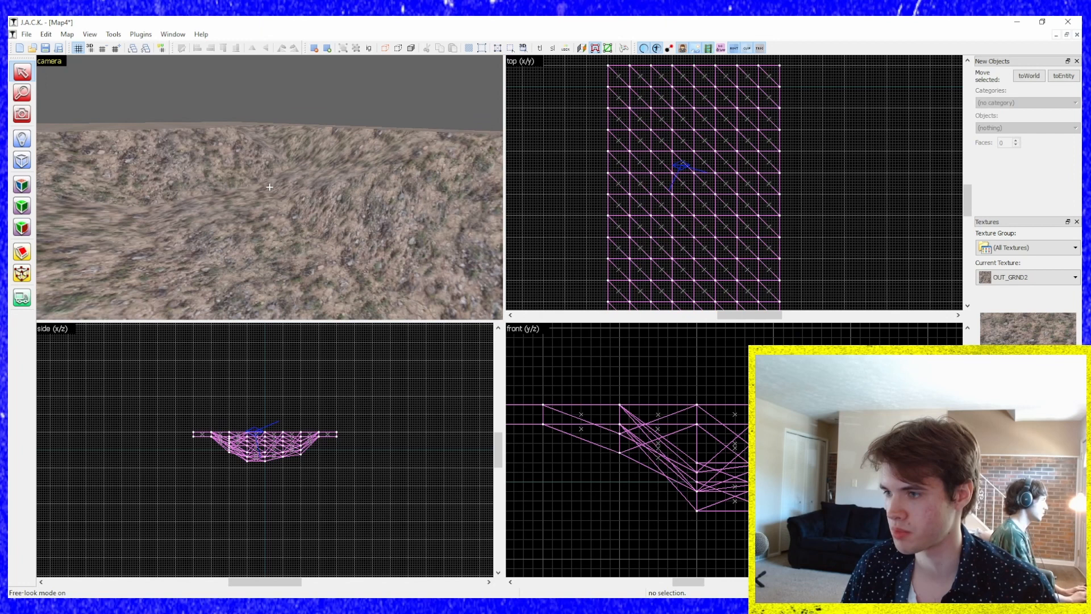
Step: Run Check for Problems and dismiss the missing info_player_start report
click(67, 33)
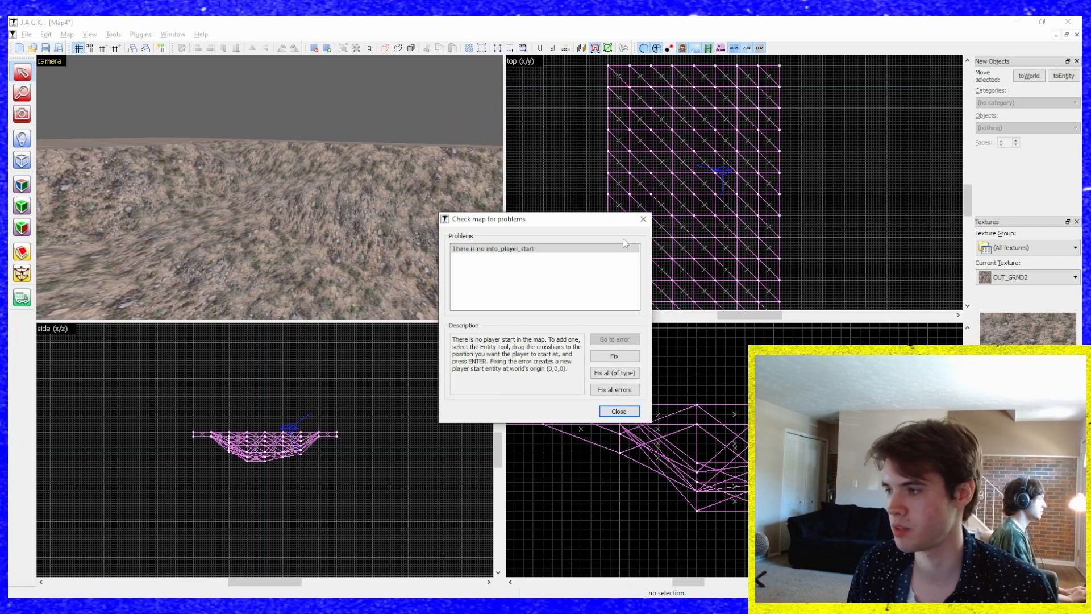
click(617, 410)
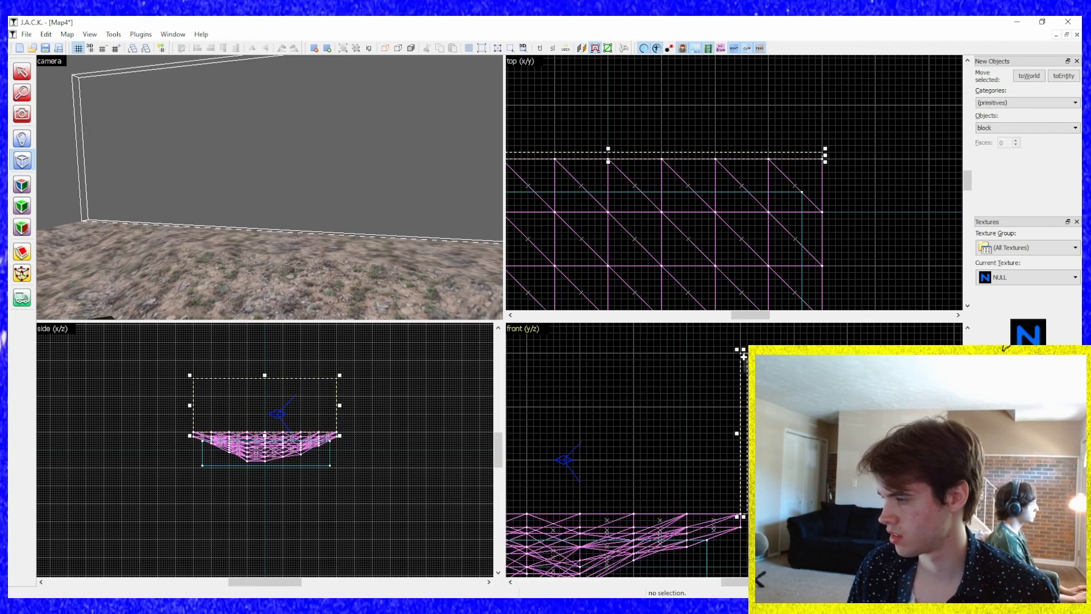
Step: Drag out a NULL-textured block just above the lake terrain edge
click(721, 47)
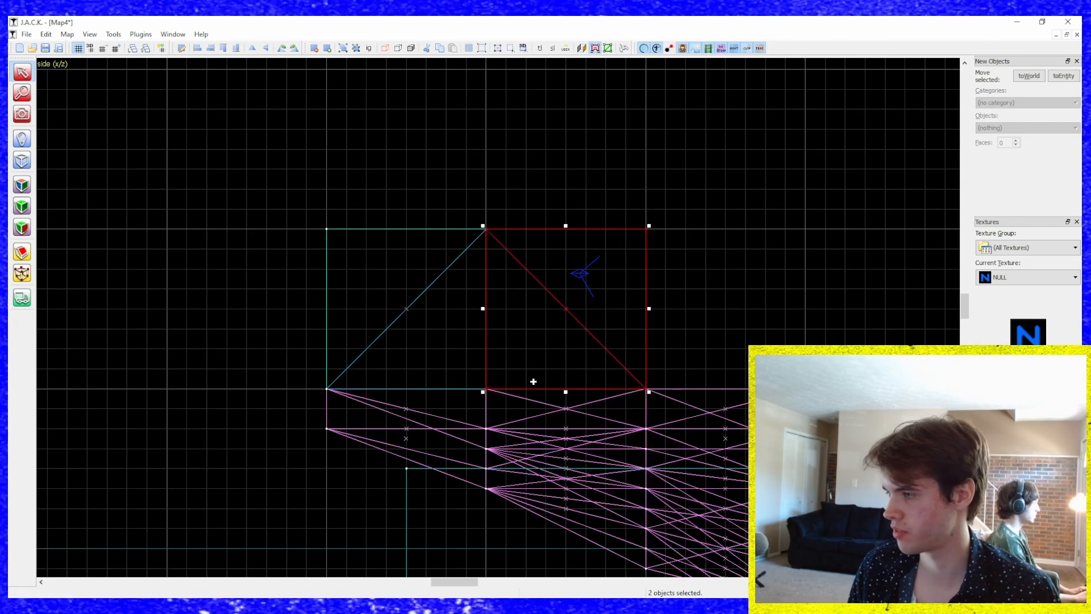
Step: Split the NULL block into two triangular wedges along the terrain's top edge
click(409, 313)
text(out)
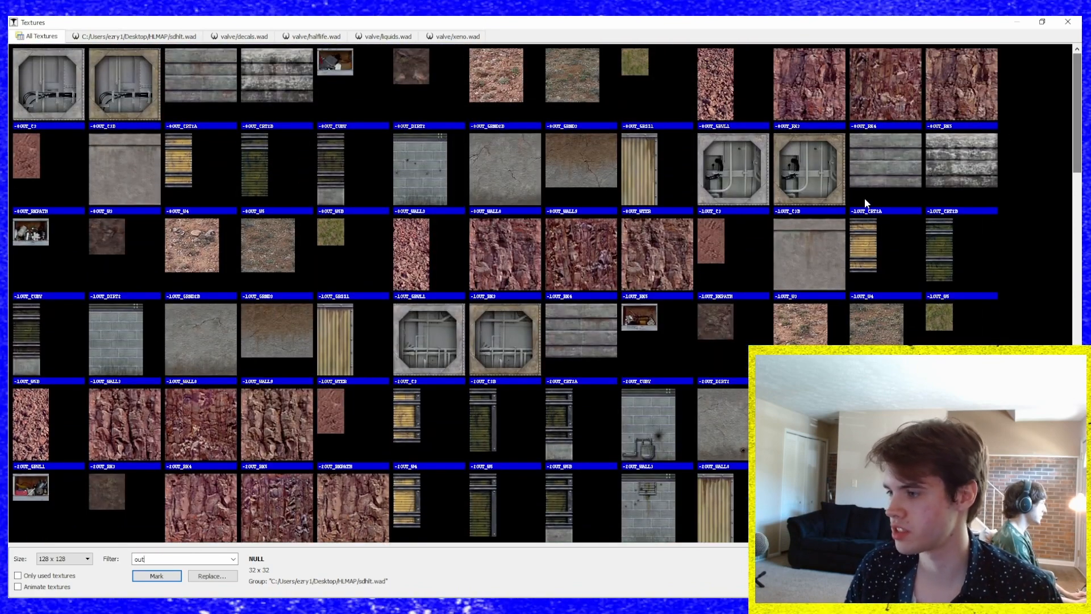
mouse_move(804, 108)
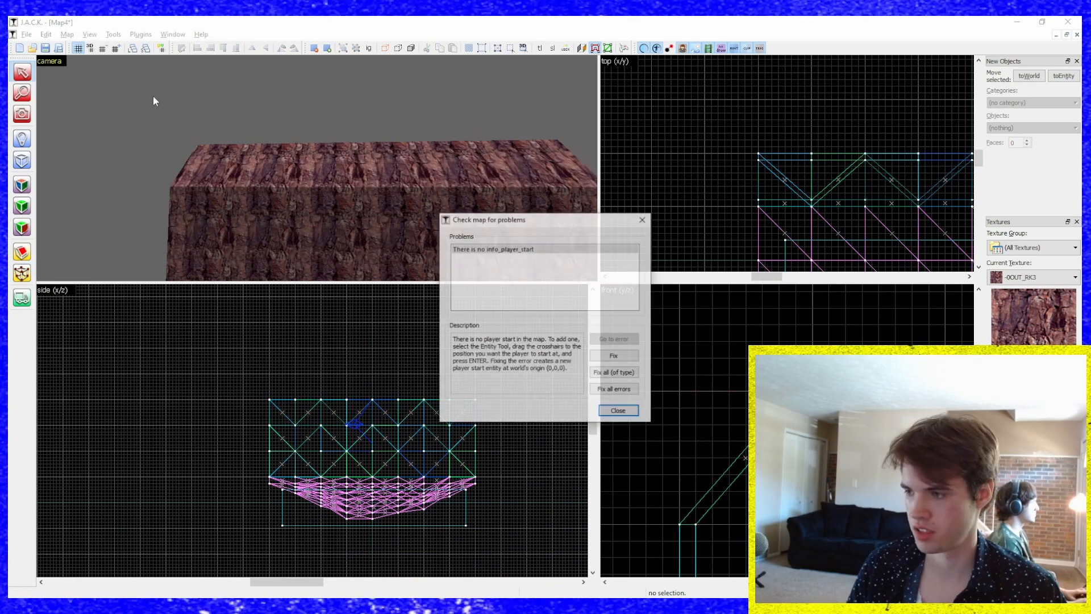
Step: Close the no-player-start problem report after texturing the wedges with -0OUT_RK3
click(617, 410)
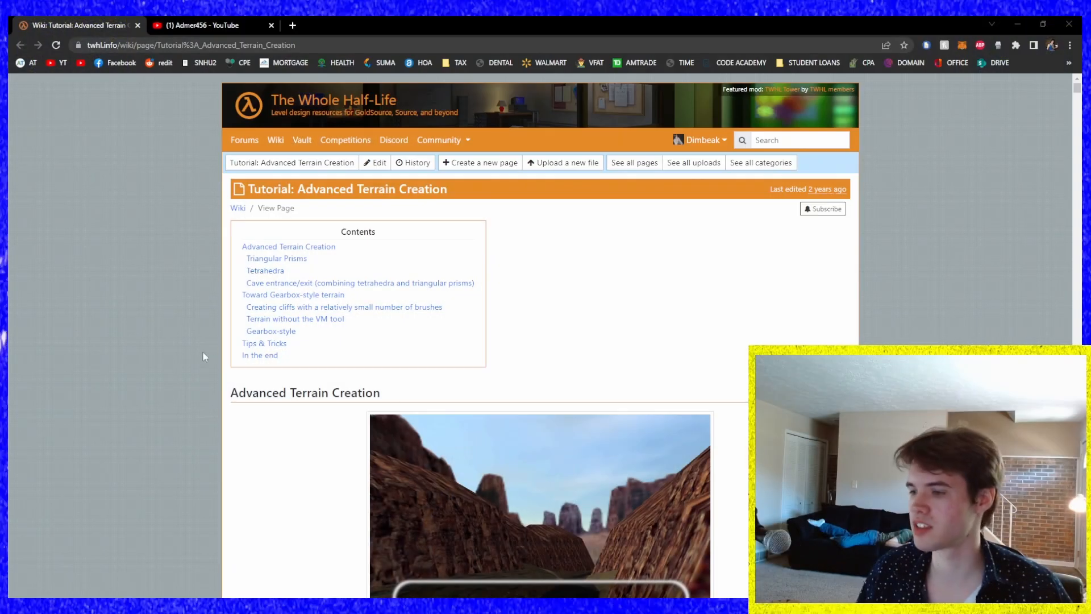
Step: Scroll past the terrain tutorial's contents box, then move to the Admer456 YouTube channel
scroll(down, 3)
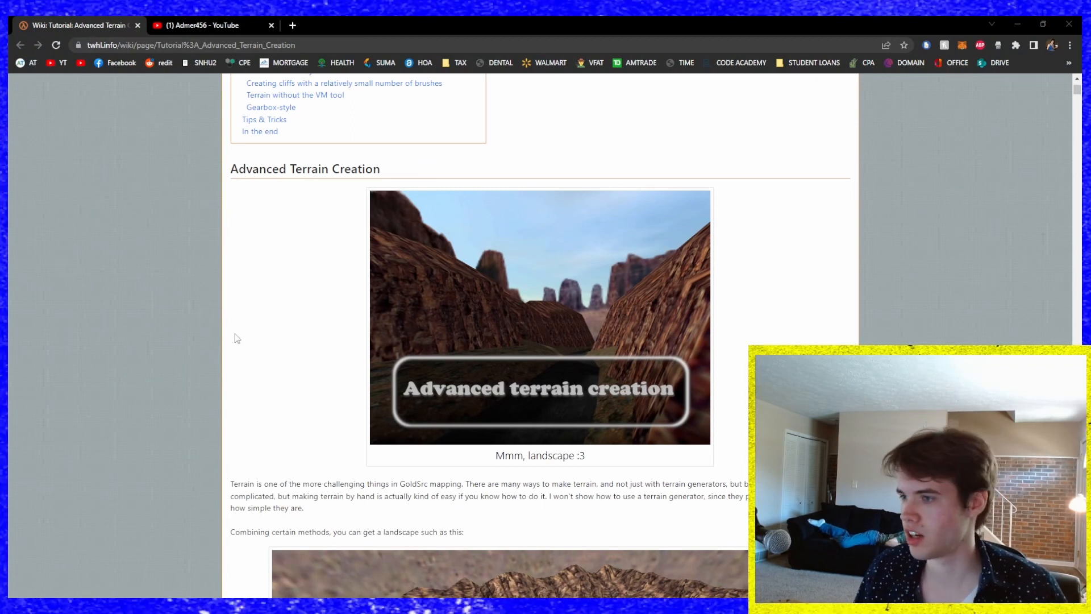
mouse_move(236, 336)
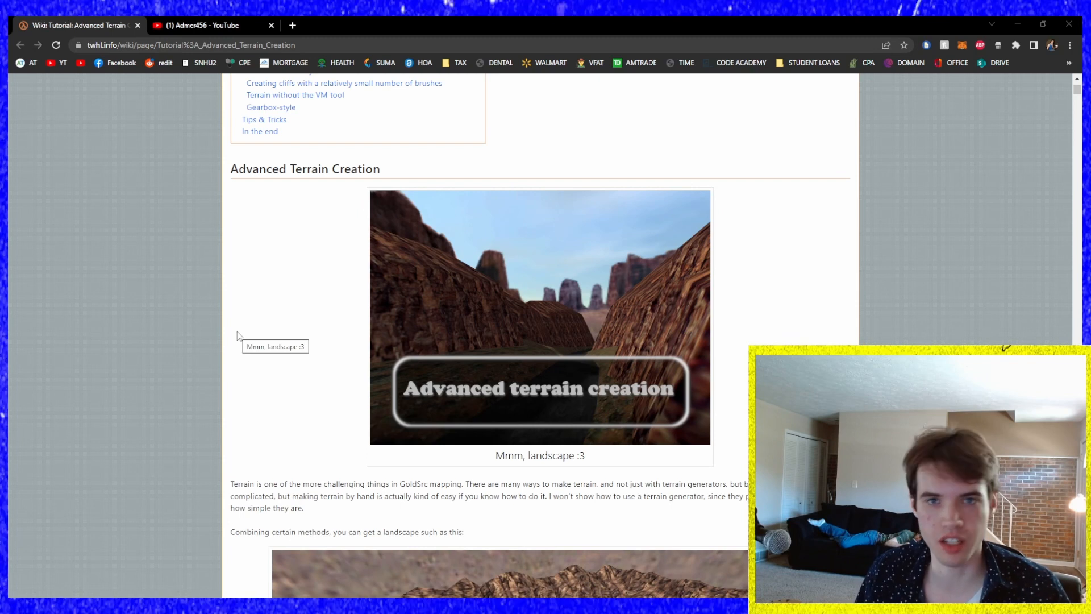
click(208, 25)
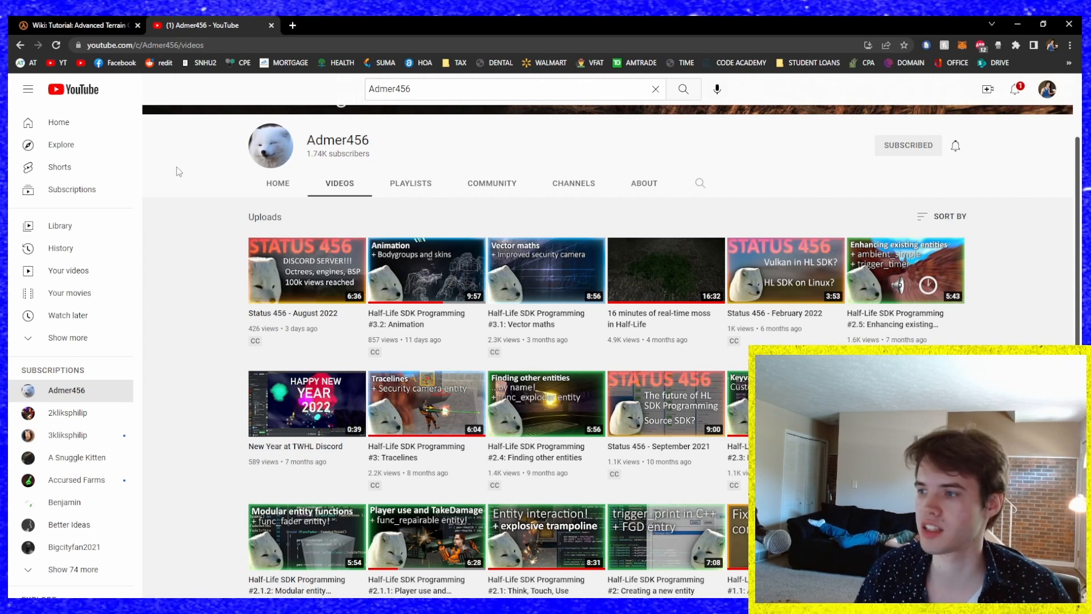
Step: Scroll Admer456's video uploads, then return to the TWHL terrain tutorial
scroll(down, 3)
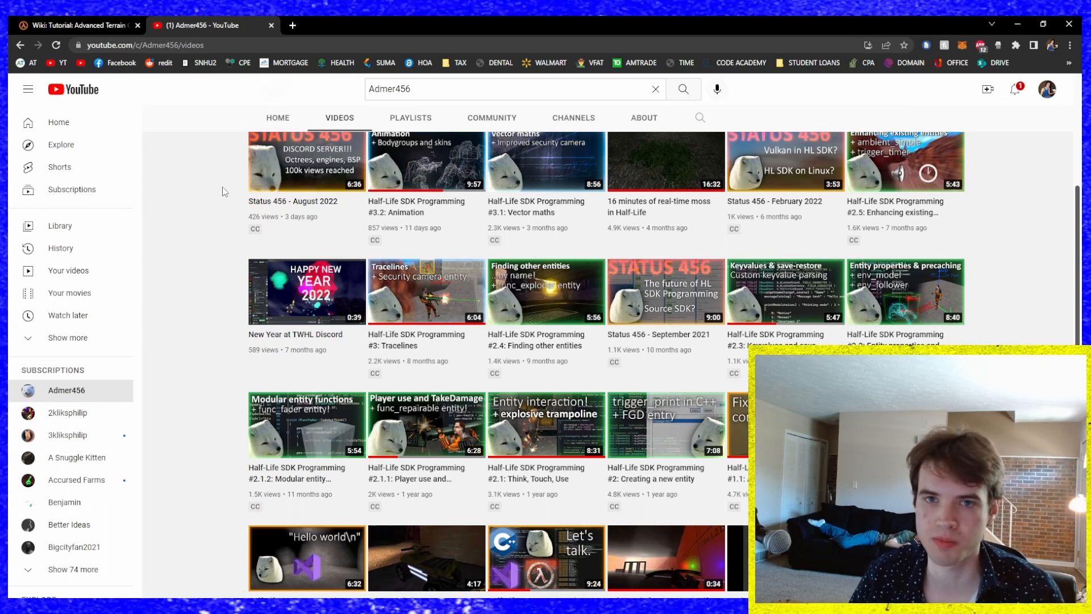
click(76, 25)
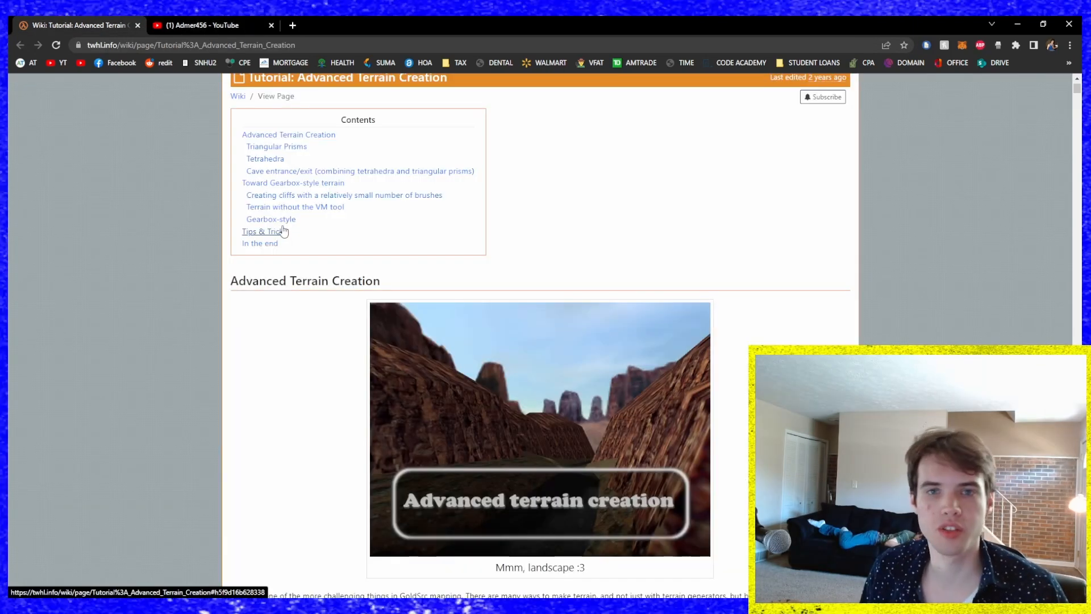
scroll(down, 3)
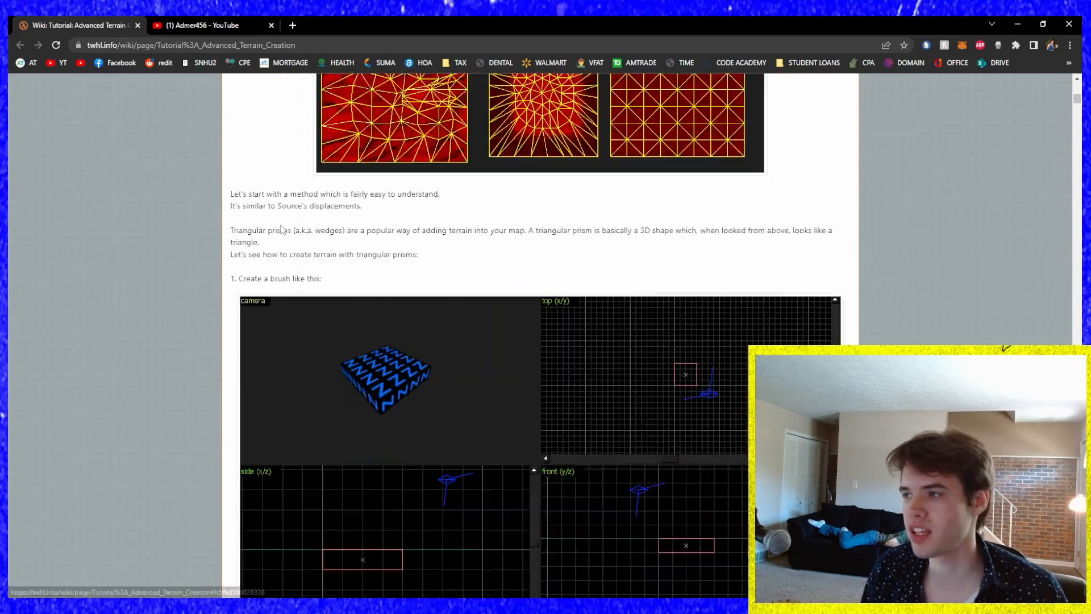
scroll(down, 3)
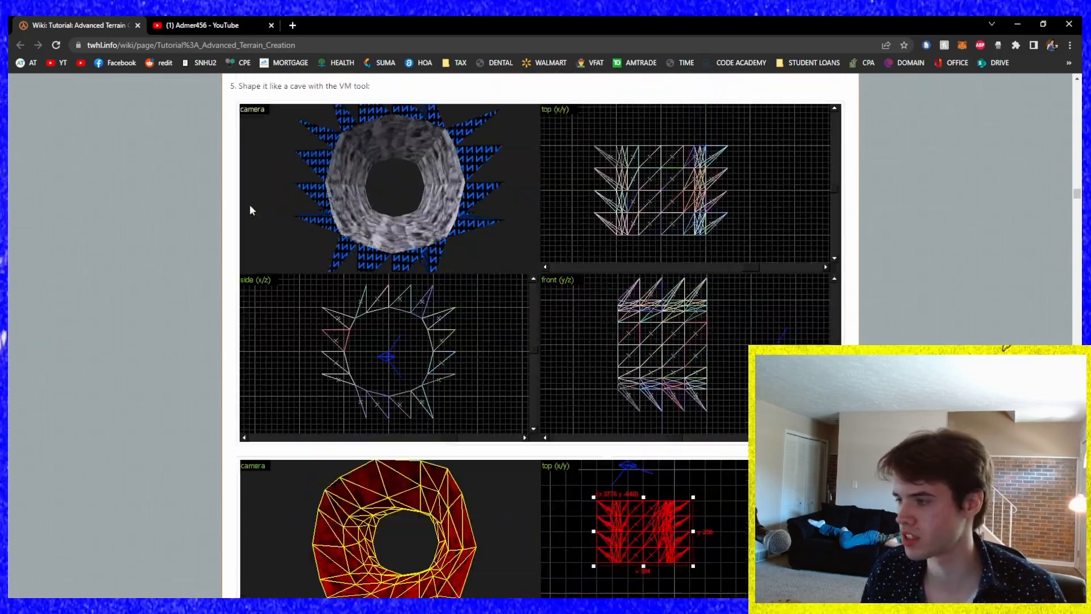
scroll(down, 3)
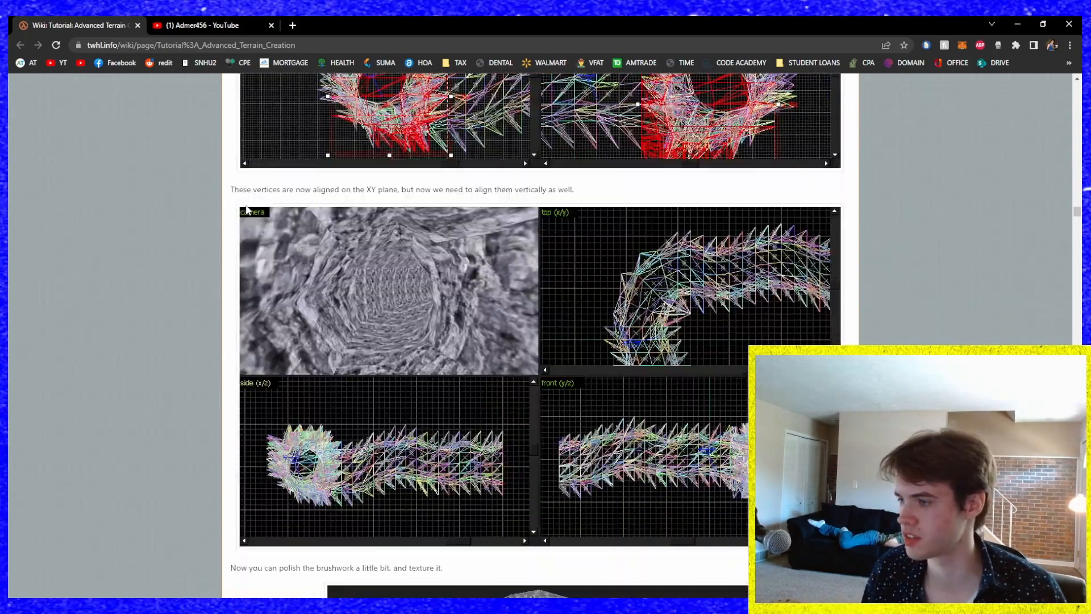
scroll(down, 3)
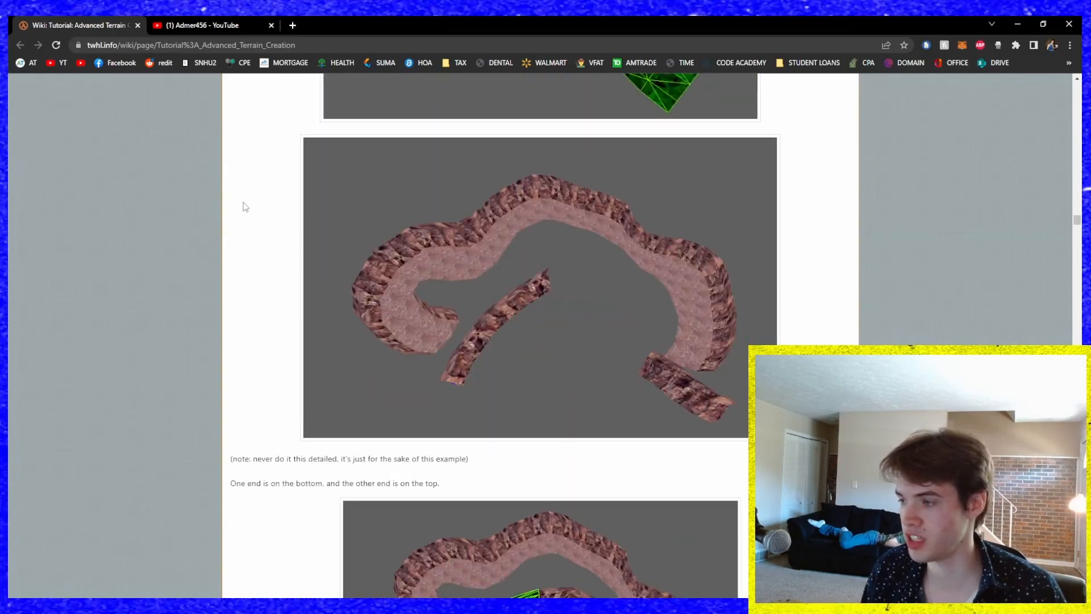
scroll(down, 3)
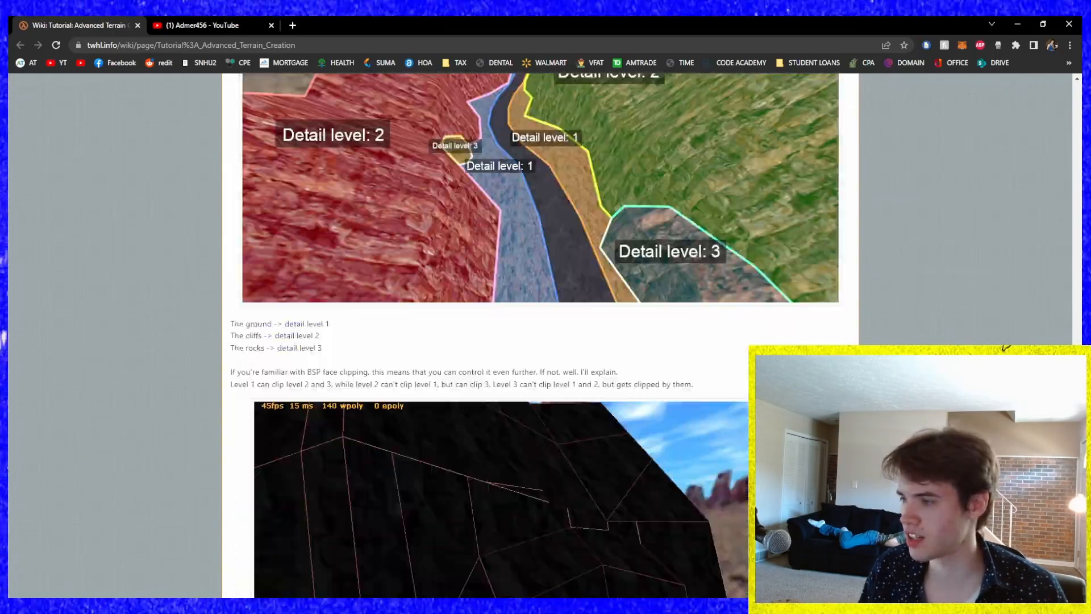
scroll(down, 3)
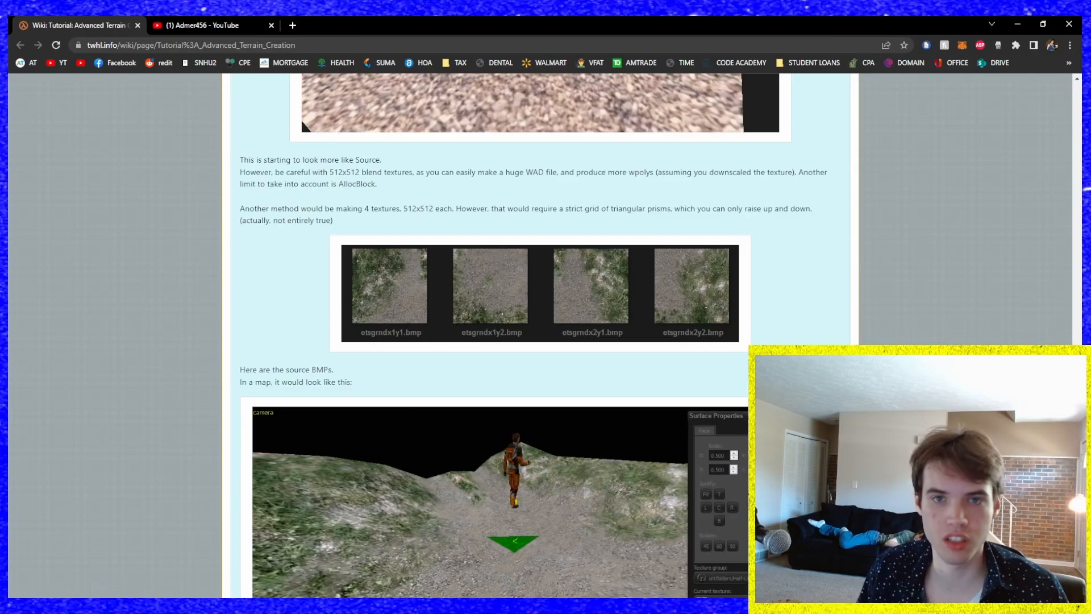
scroll(down, 3)
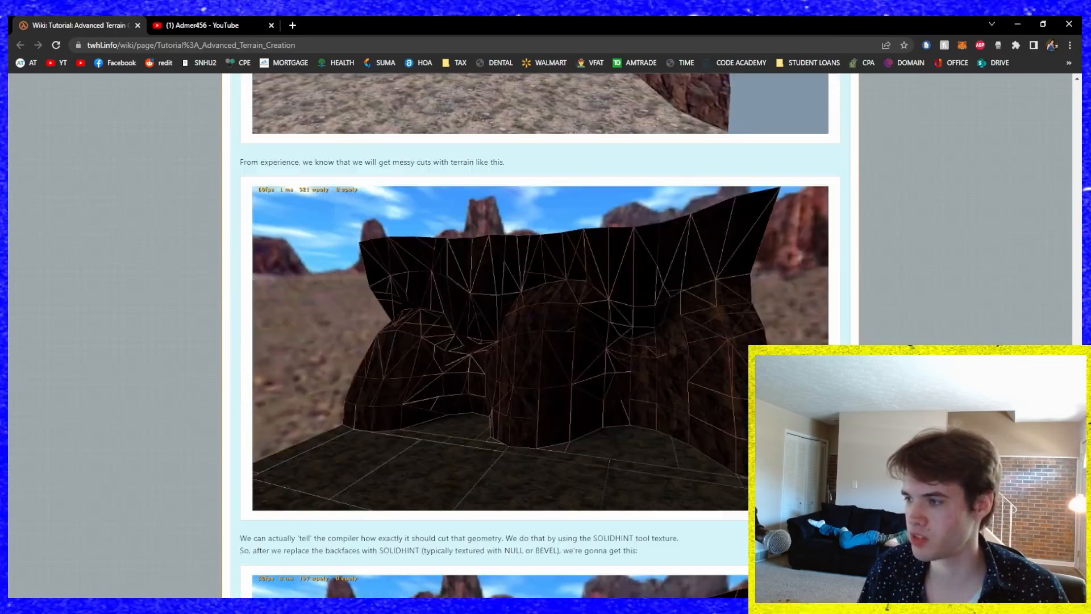